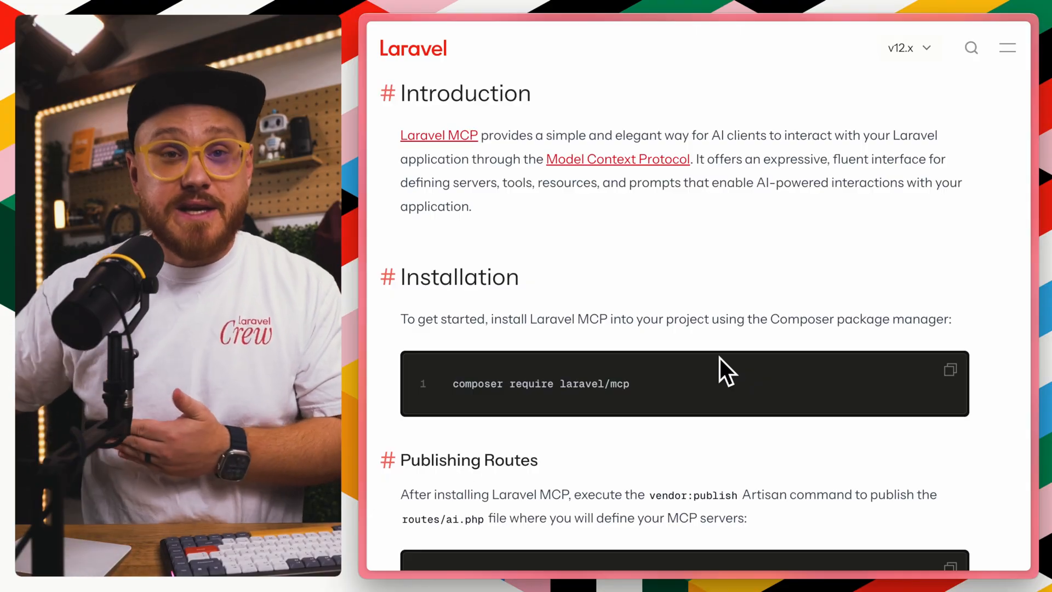
Scroll the Laravel MCP docs from the Introduction down to the Tools and Prompts contents list.
scroll("down", 3)
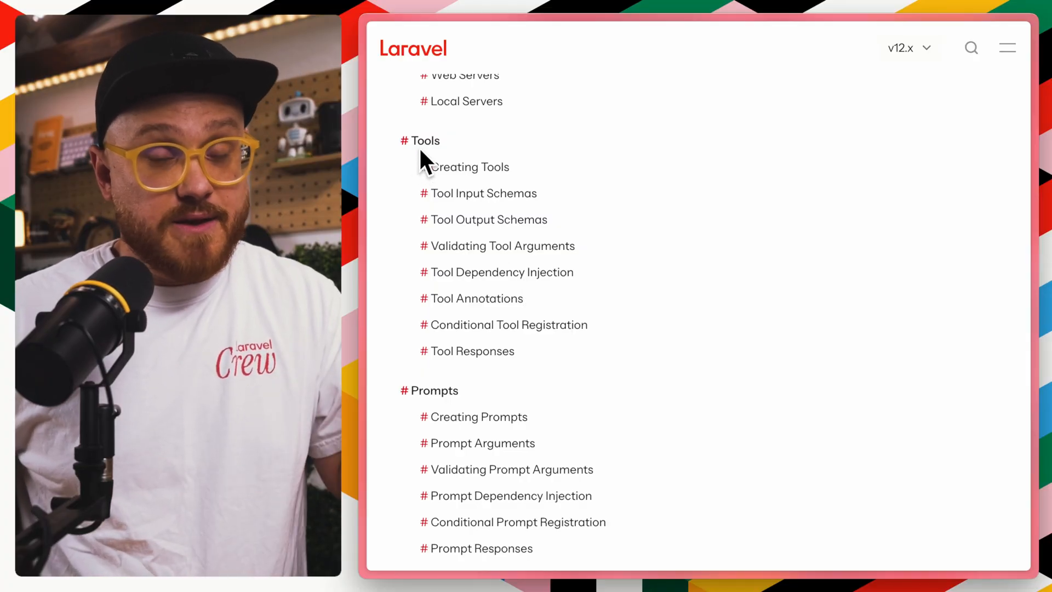
scroll("down", 3)
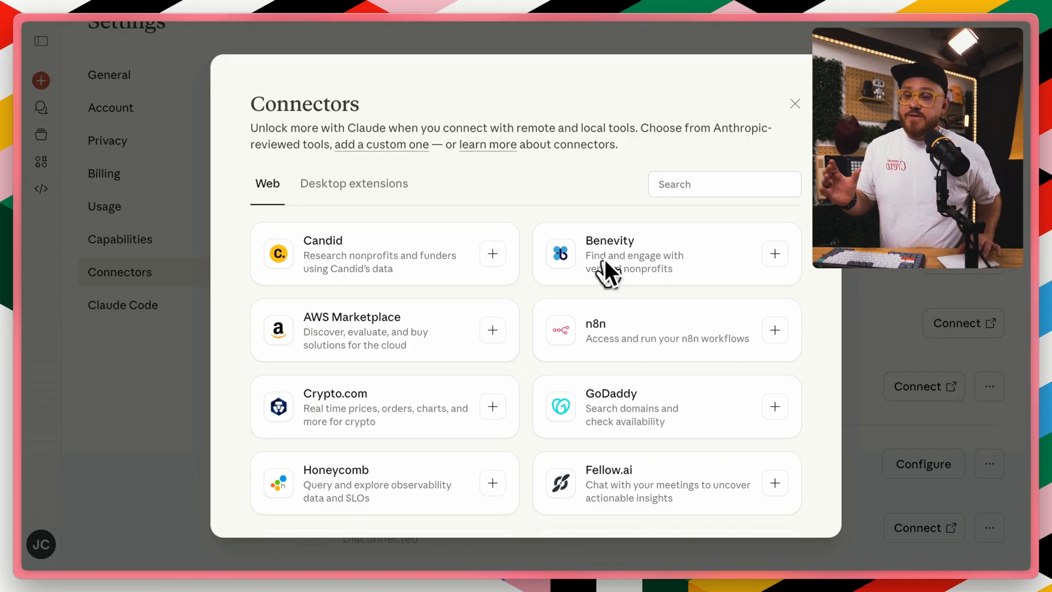
Scroll to ChatGPT's Featured apps list showing Adobe Photoshop, Airtable and Canva.
scroll("down", 3)
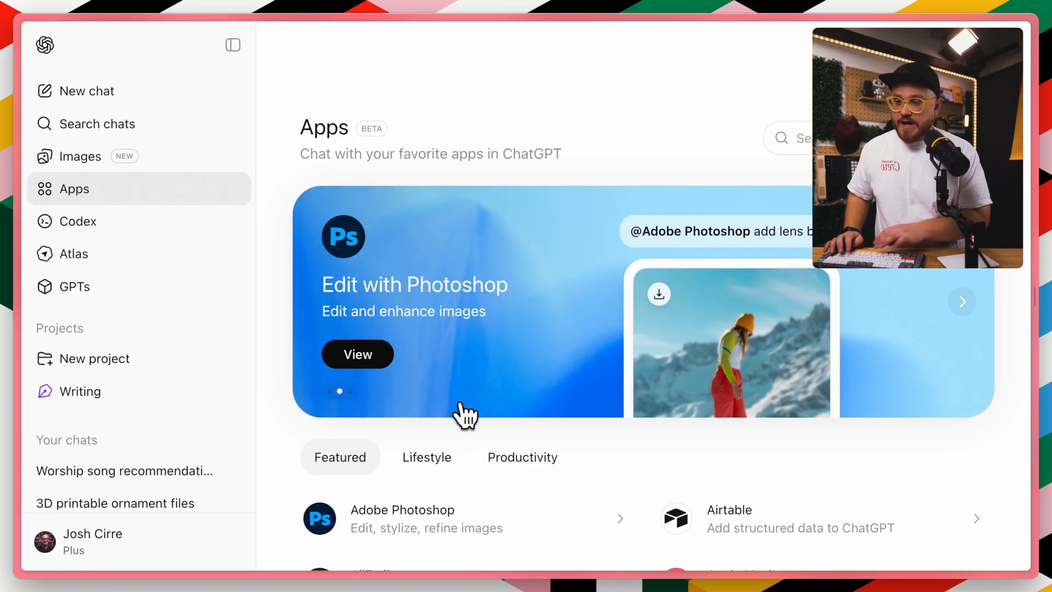
scroll("down", 3)
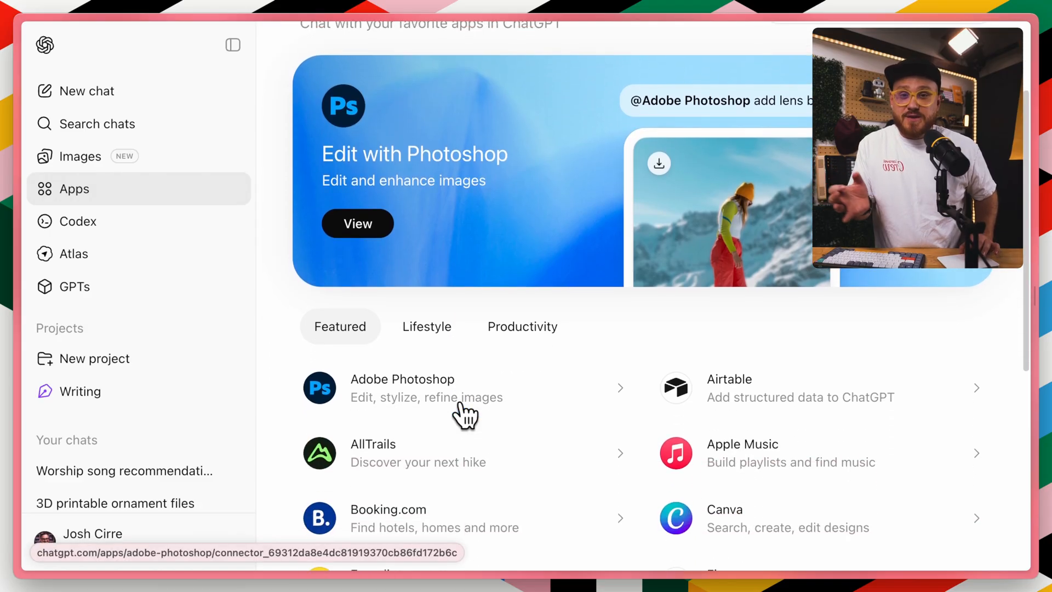
scroll("down", 3)
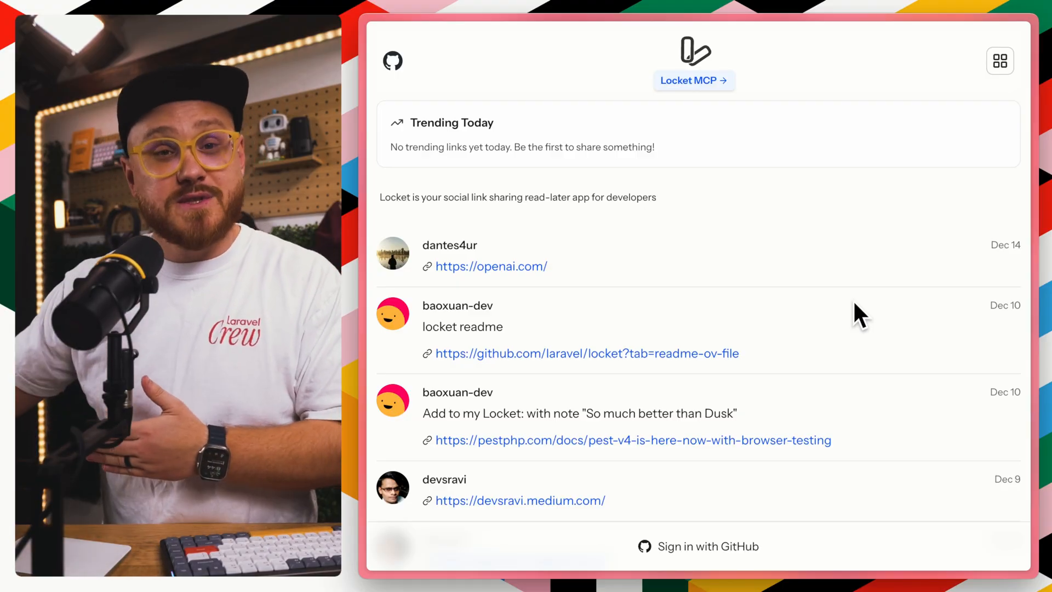
mouse_move(795, 187)
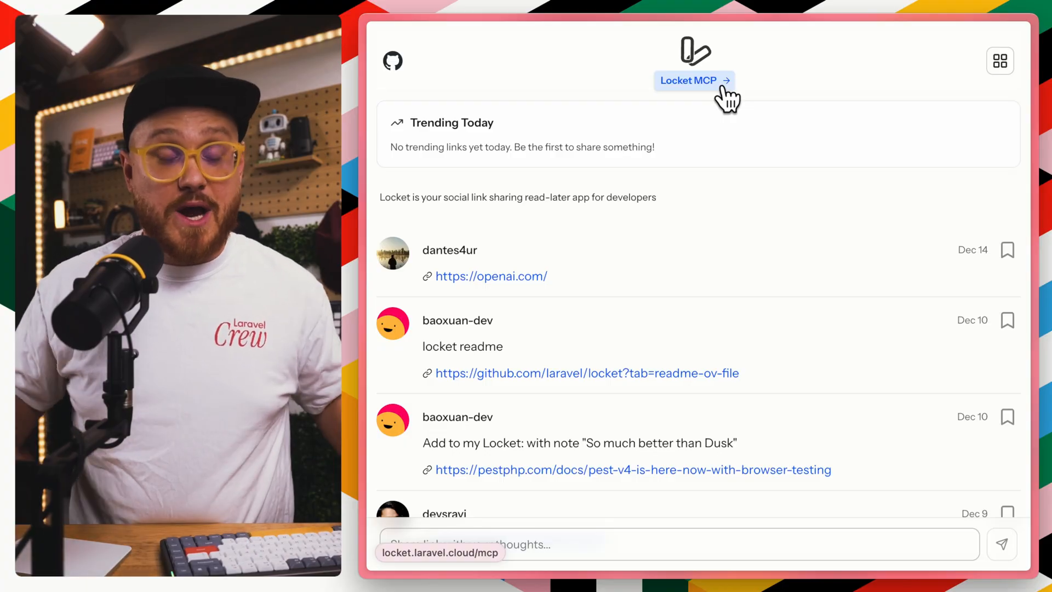
From the Locket MCP page, review Claude Code and other-agent install options, then add the server to Cursor.
left_click(694, 80)
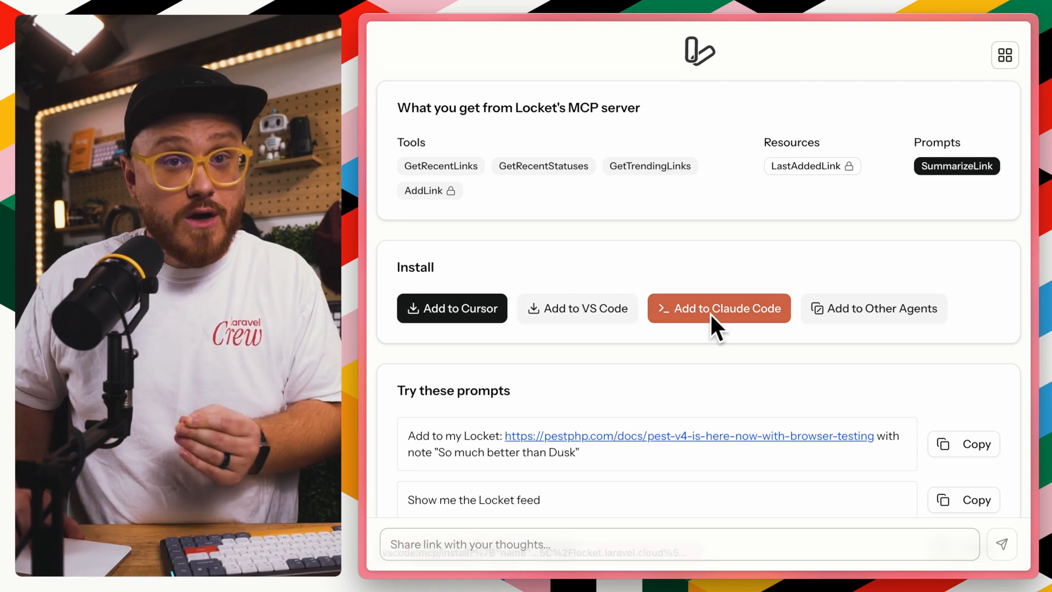
left_click(873, 307)
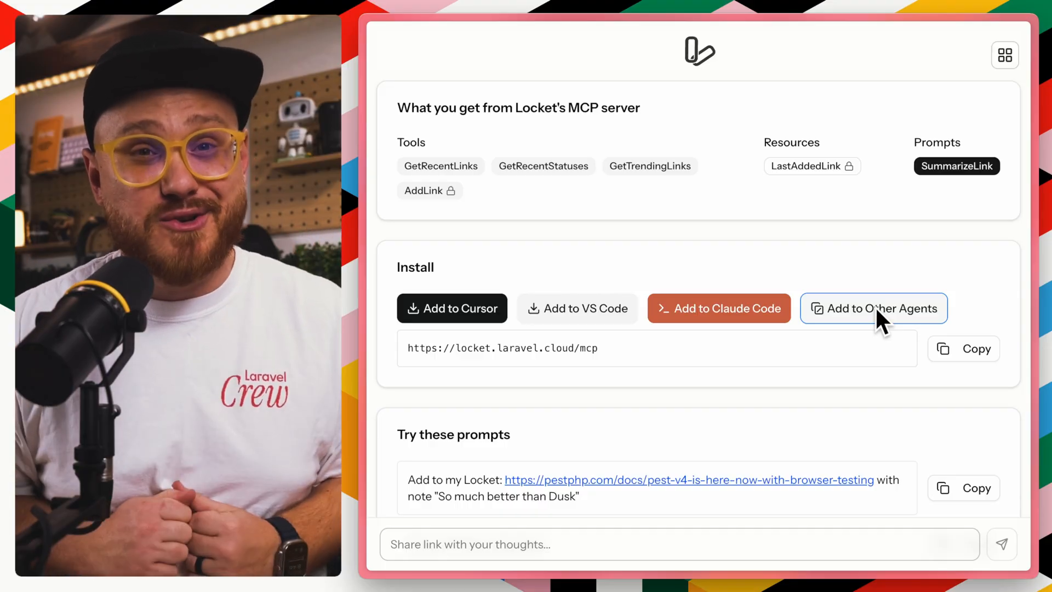
left_click(453, 308)
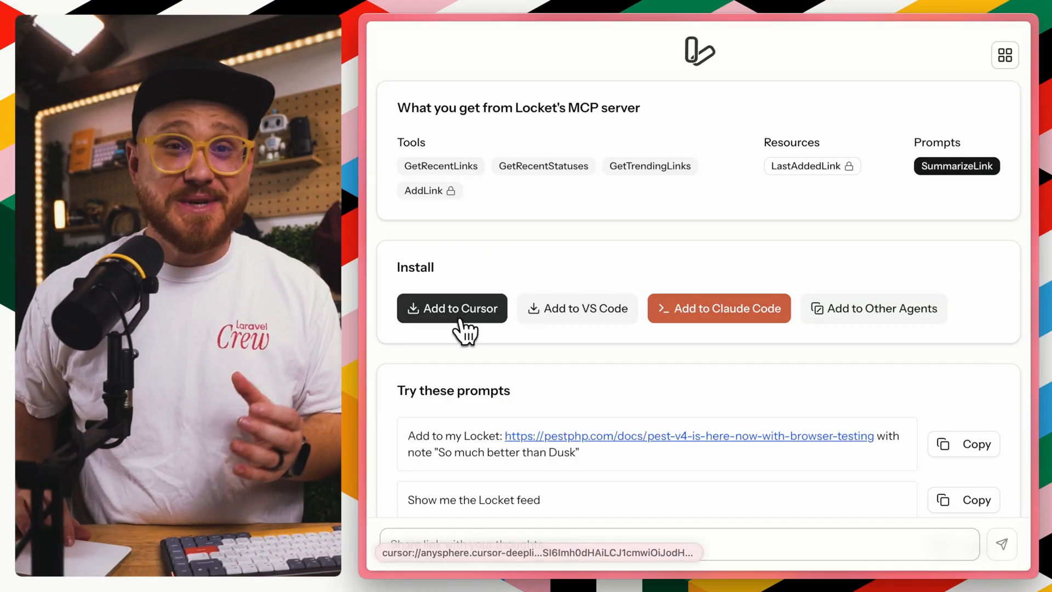
left_click(452, 308)
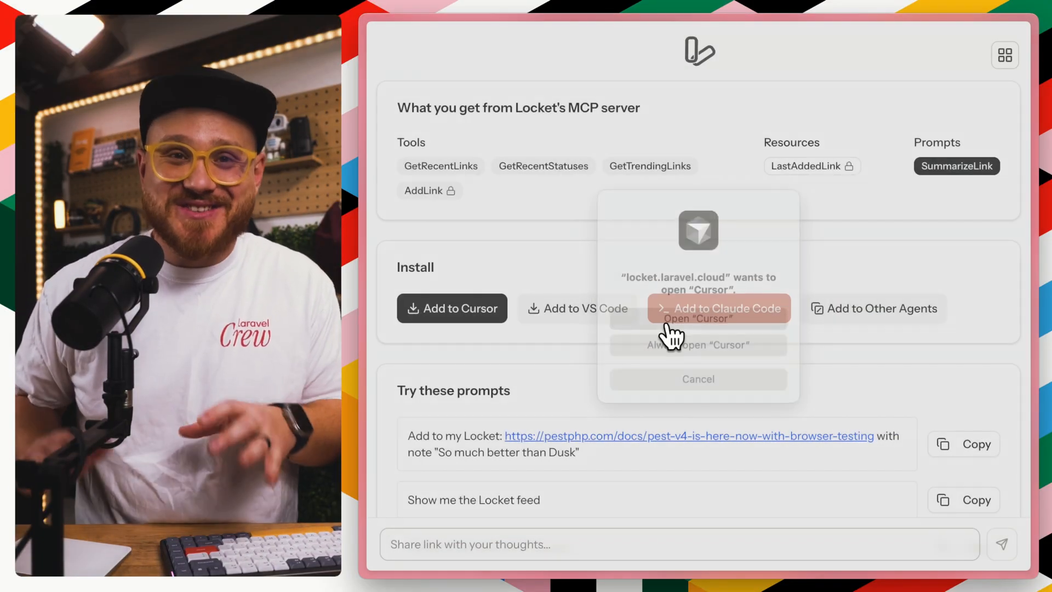
left_click(697, 318)
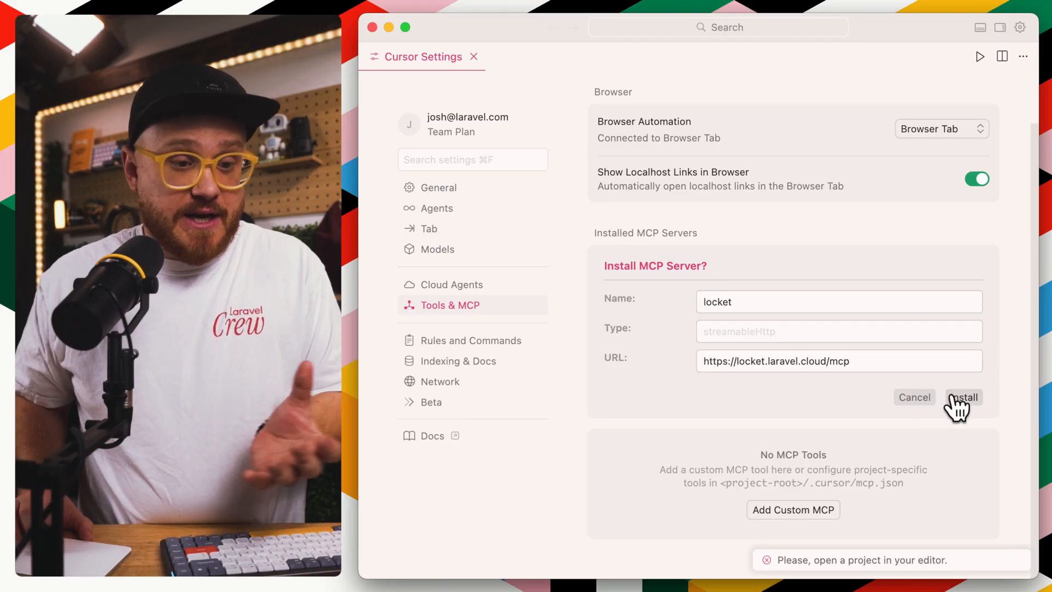
Install locket in Cursor, authorize it in the browser and return to Cursor connected.
left_click(963, 397)
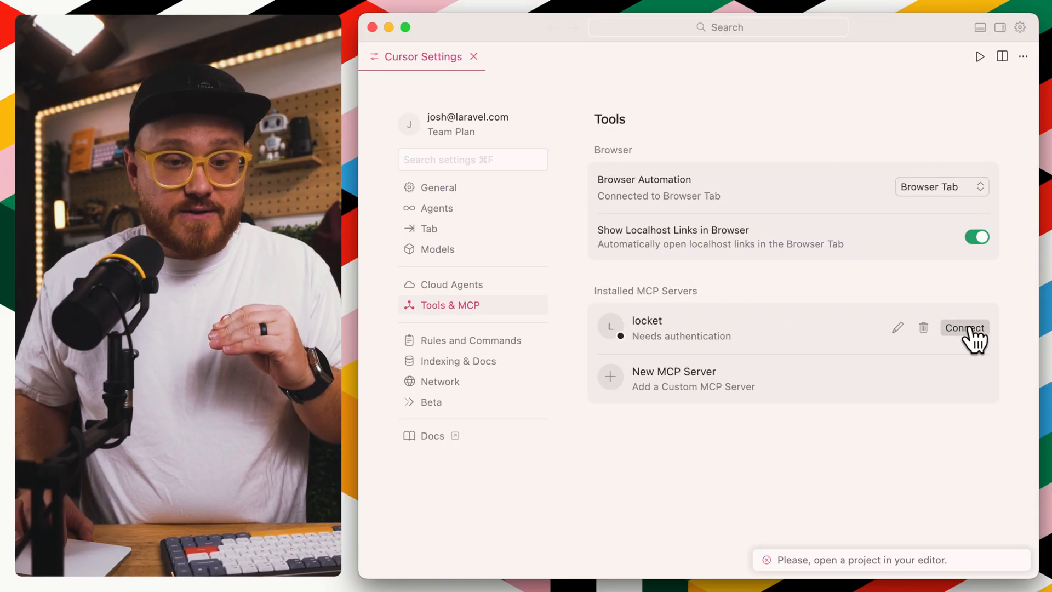
left_click(965, 327)
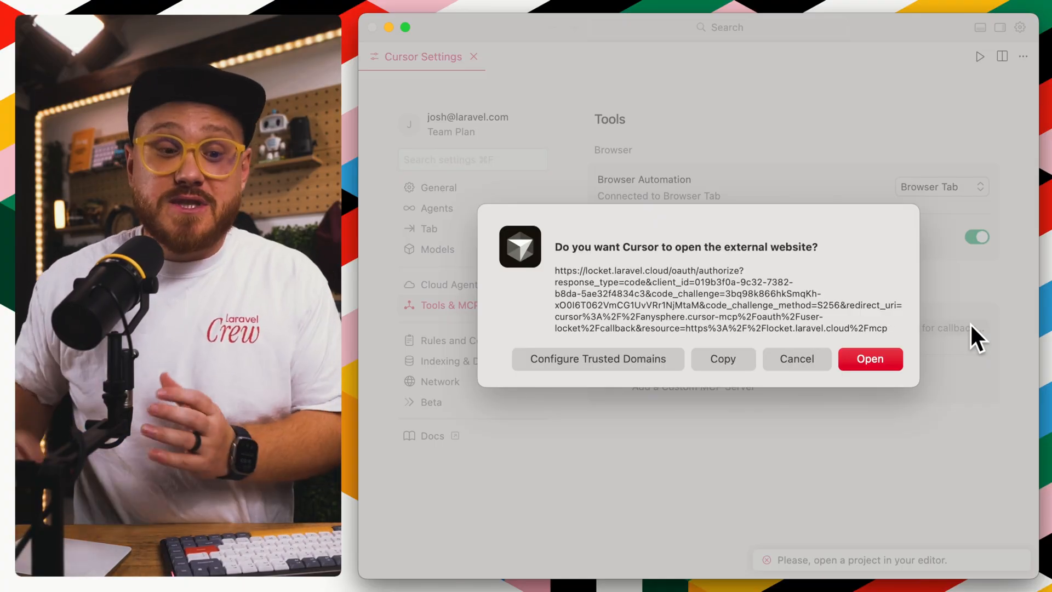
left_click(869, 360)
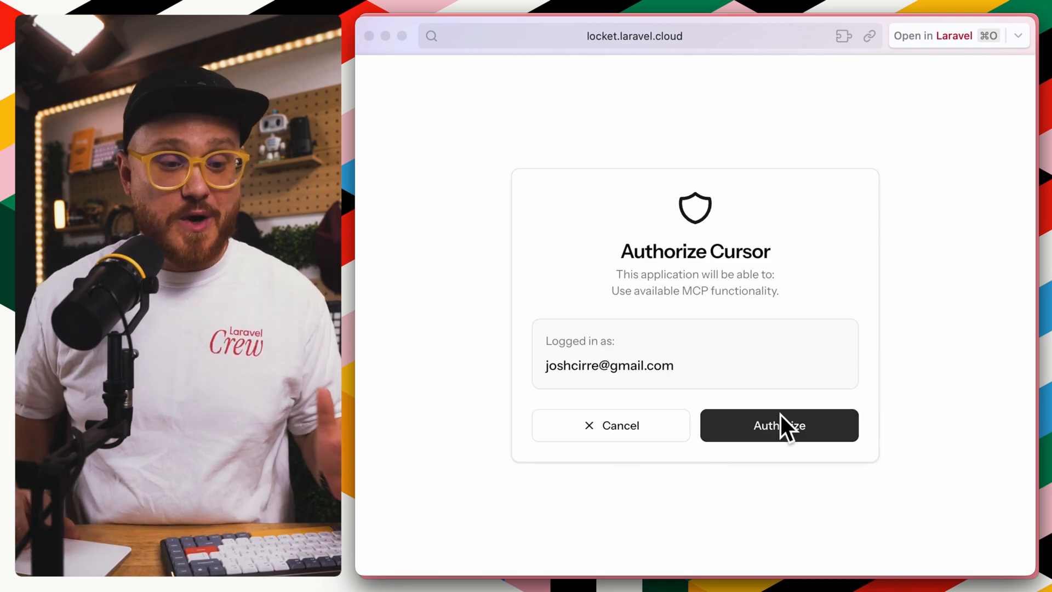
left_click(778, 425)
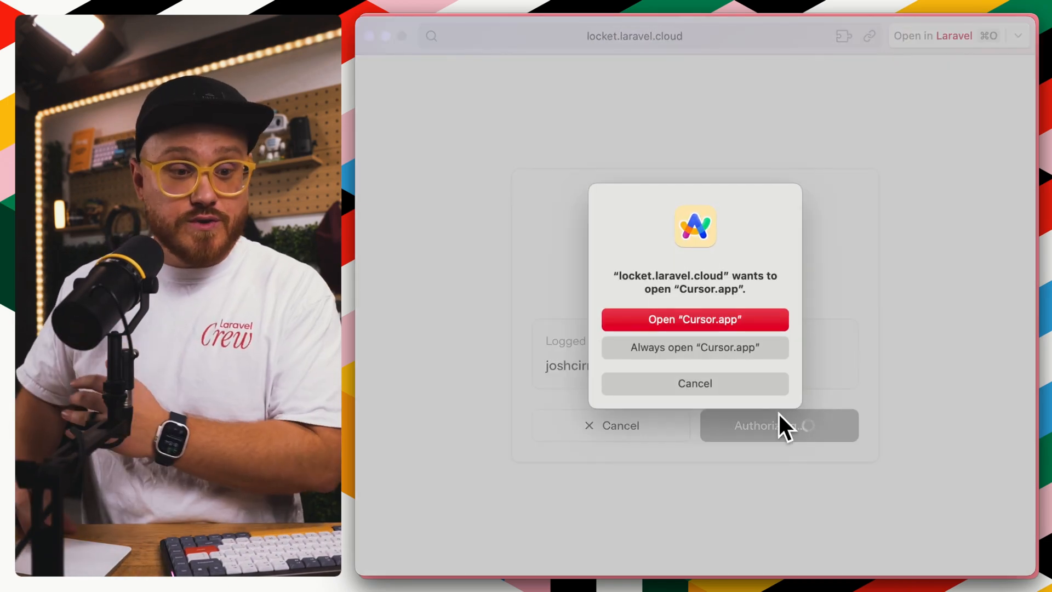
left_click(694, 319)
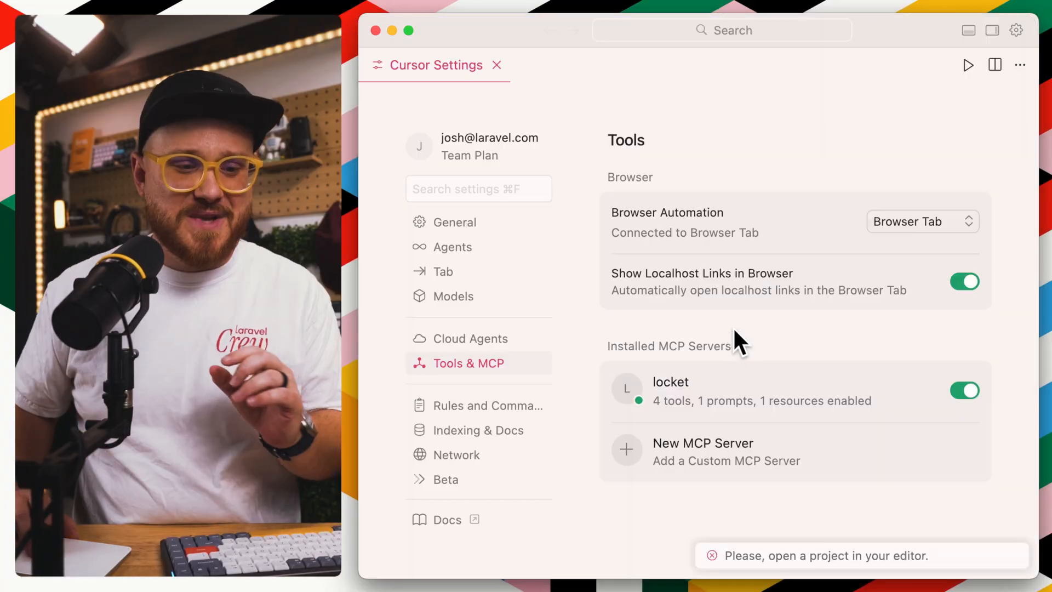
mouse_move(772, 417)
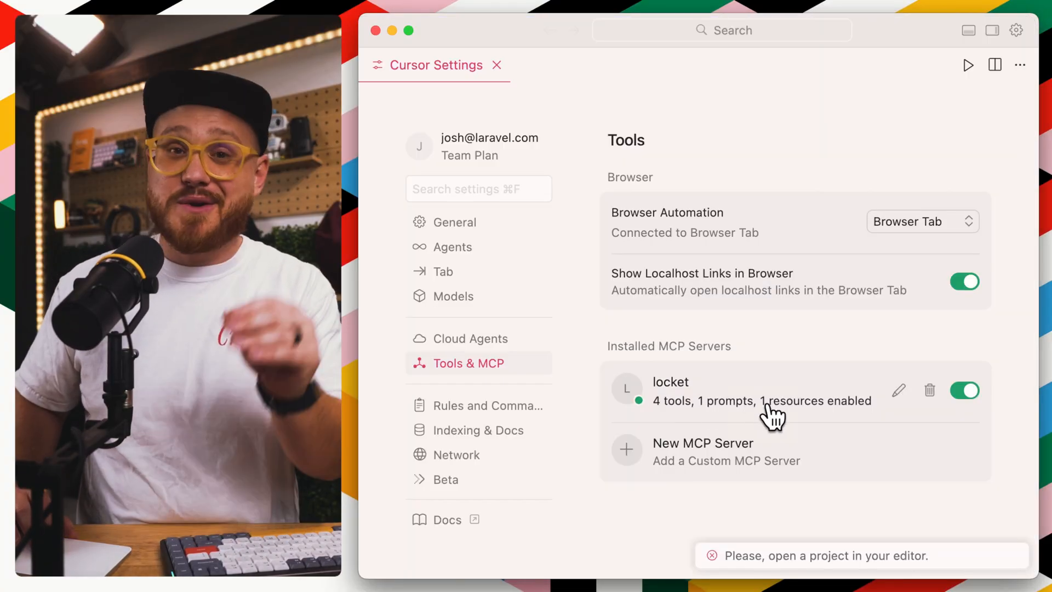
Expand locket's capabilities list and inspect the last-added-link resource.
left_click(761, 401)
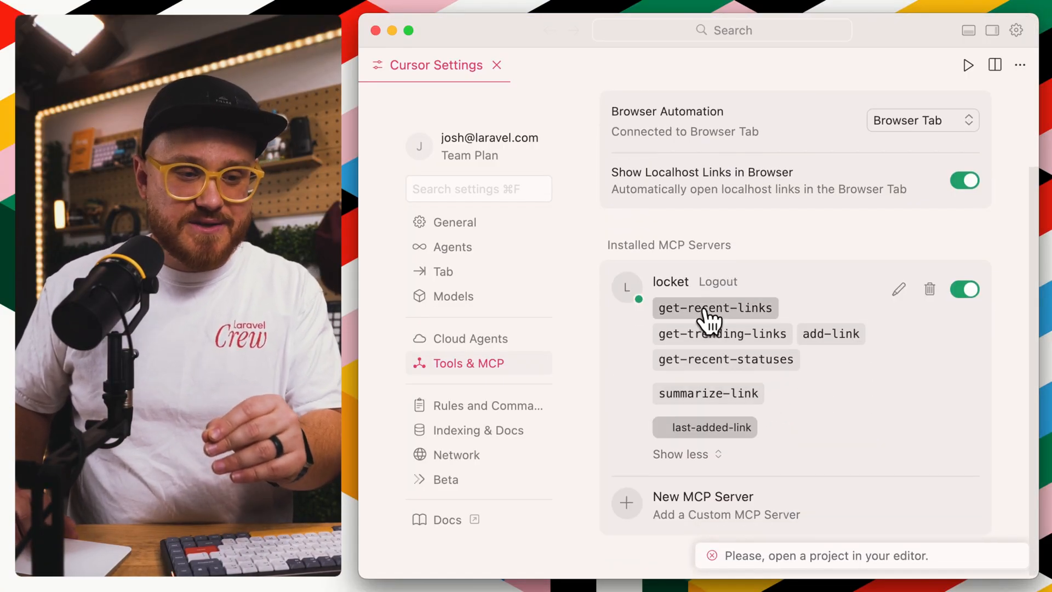
mouse_move(795, 372)
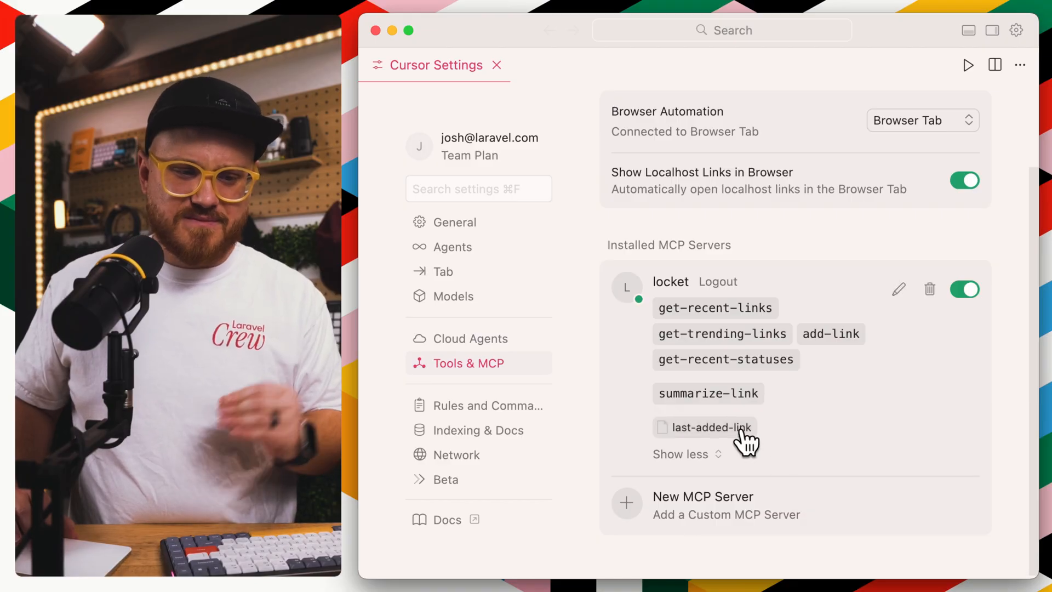
left_click(705, 427)
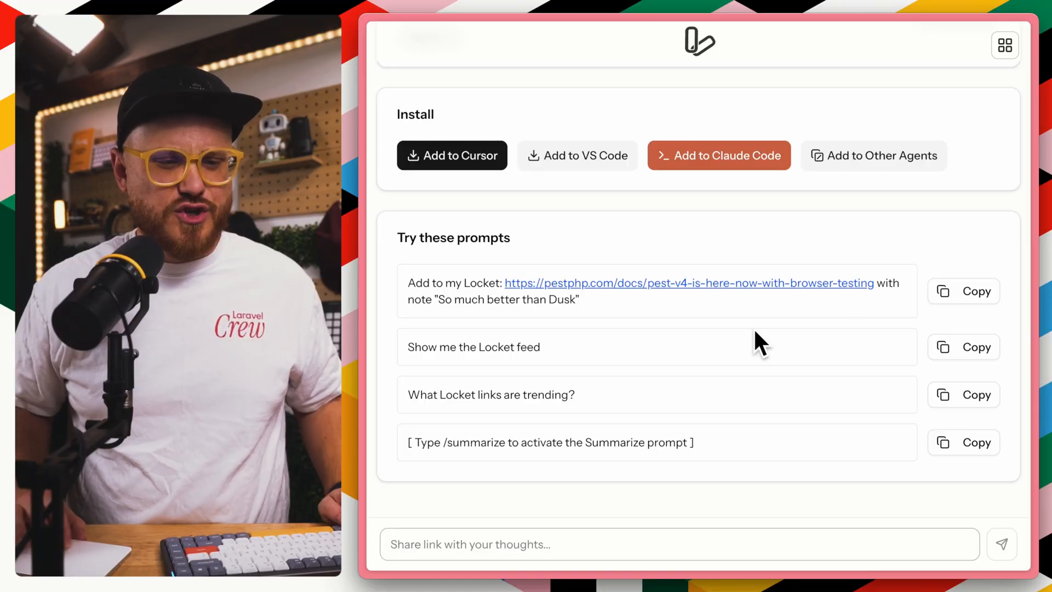
Copy 'Show me the Locket feed' prompt and review the pending get-recent-statuses tool call.
left_click(963, 347)
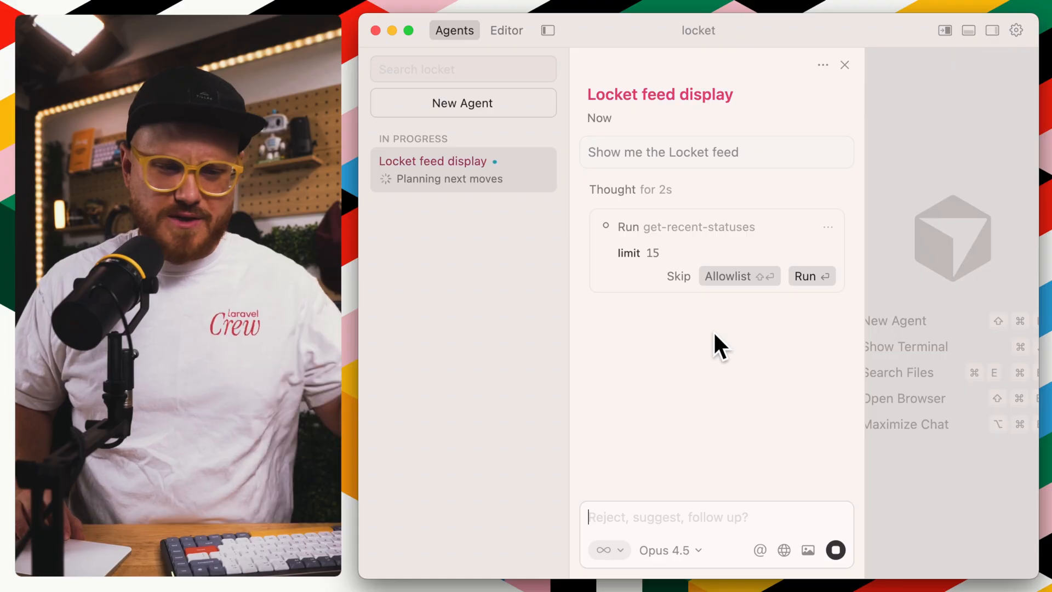
mouse_move(721, 249)
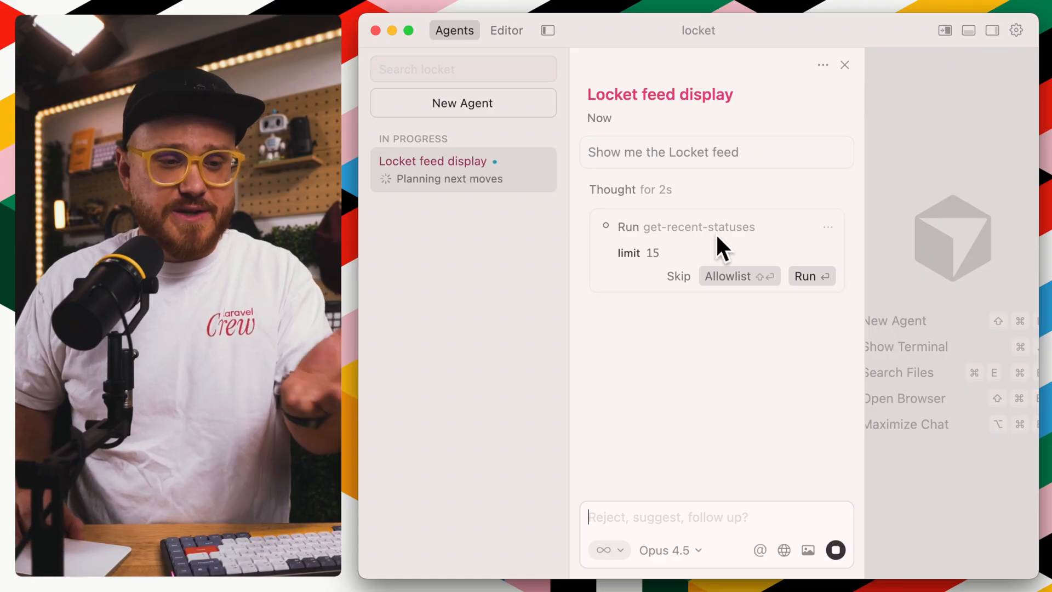
left_click(811, 276)
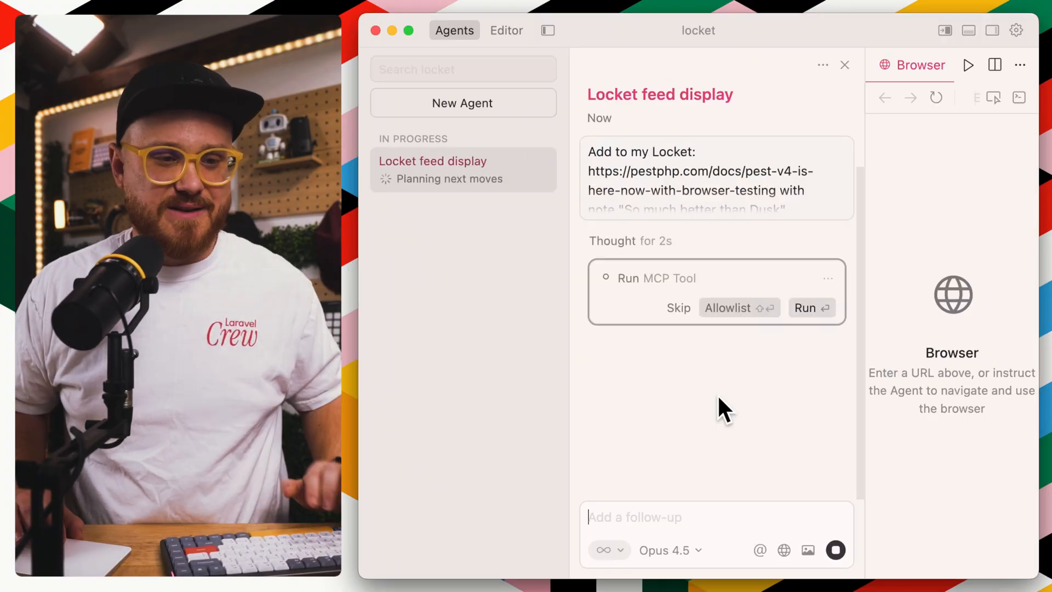
left_click(811, 307)
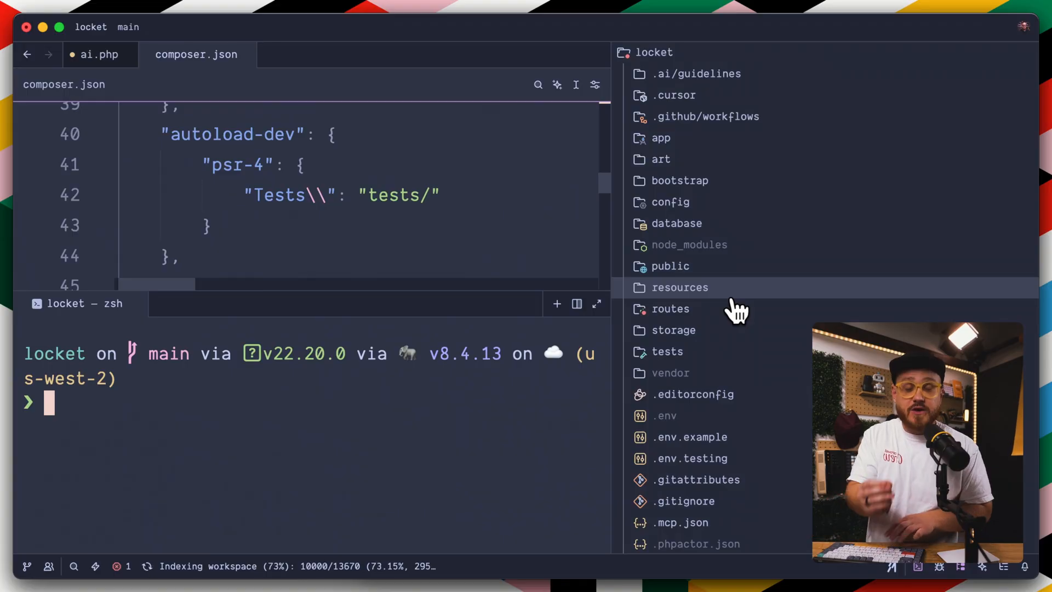
Enter 'php artisan mcp' while locating the SummarizeLink prompt class.
type("php artisan mcp")
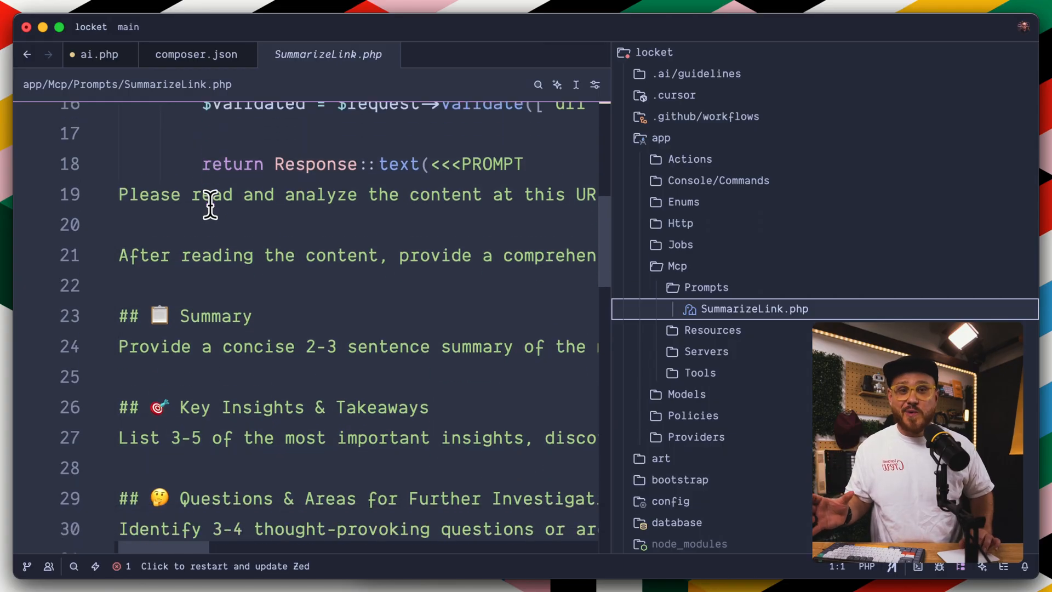
scroll("down", 3)
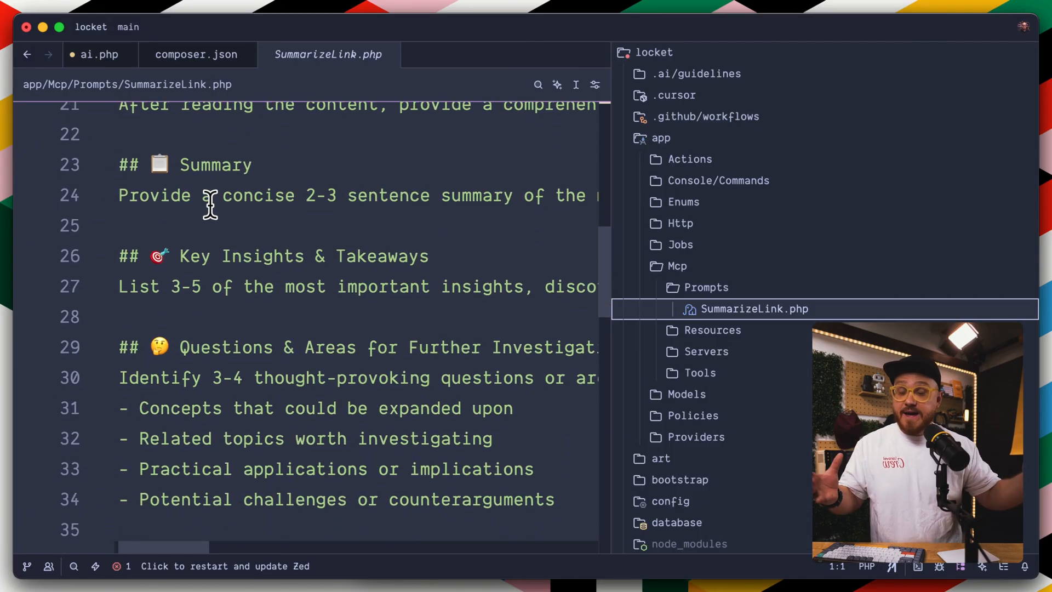
scroll("down", 3)
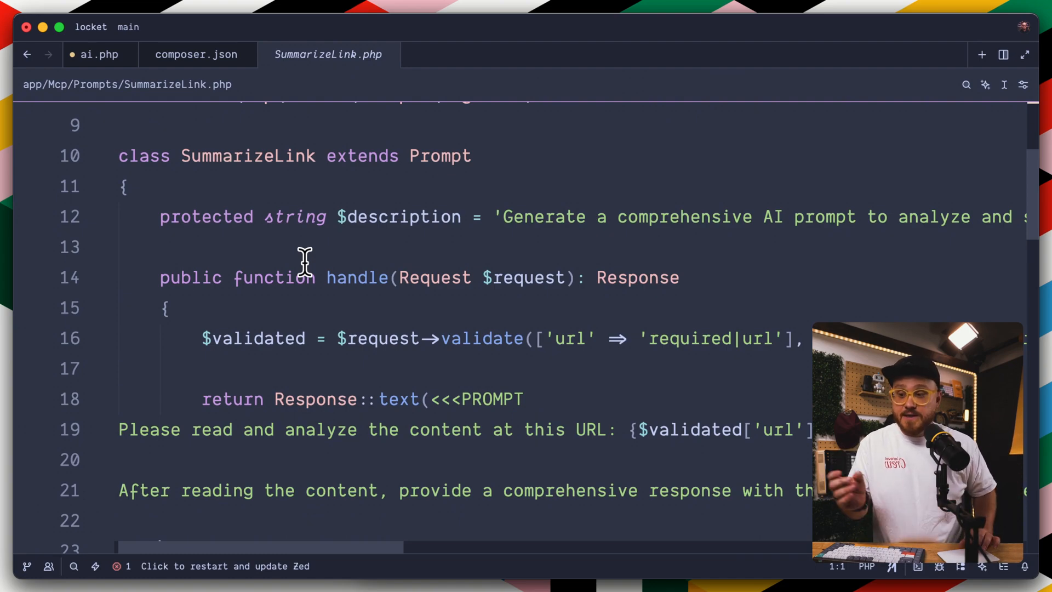
scroll("right", 3)
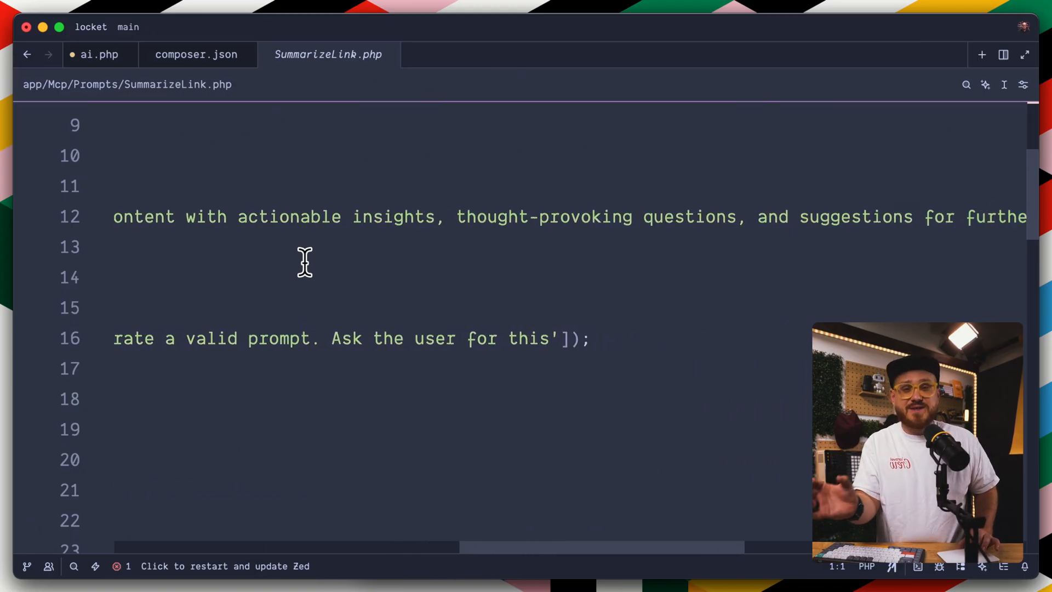
scroll("right", 3)
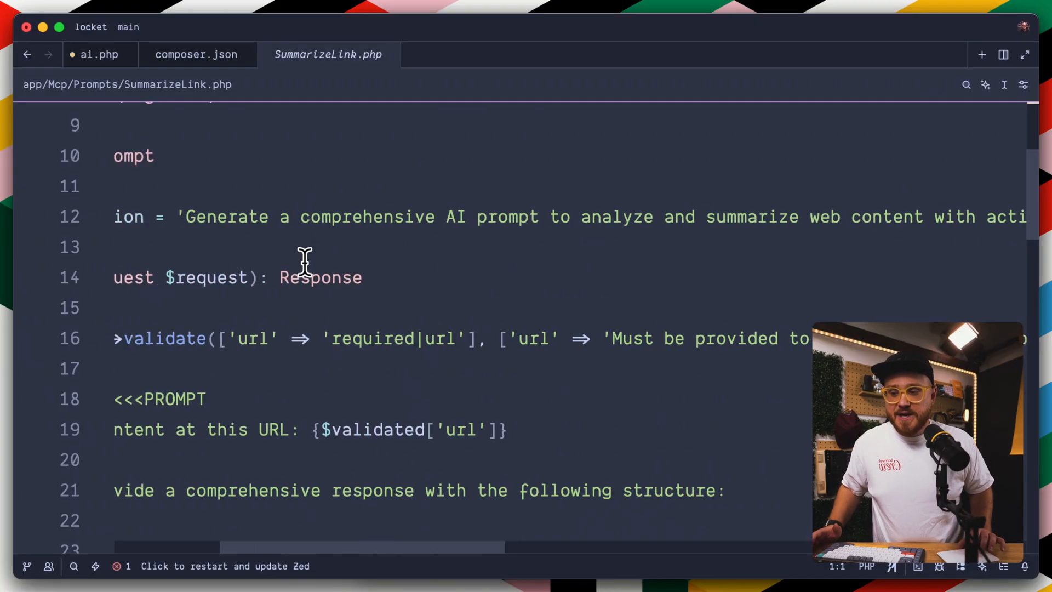
scroll("down", 3)
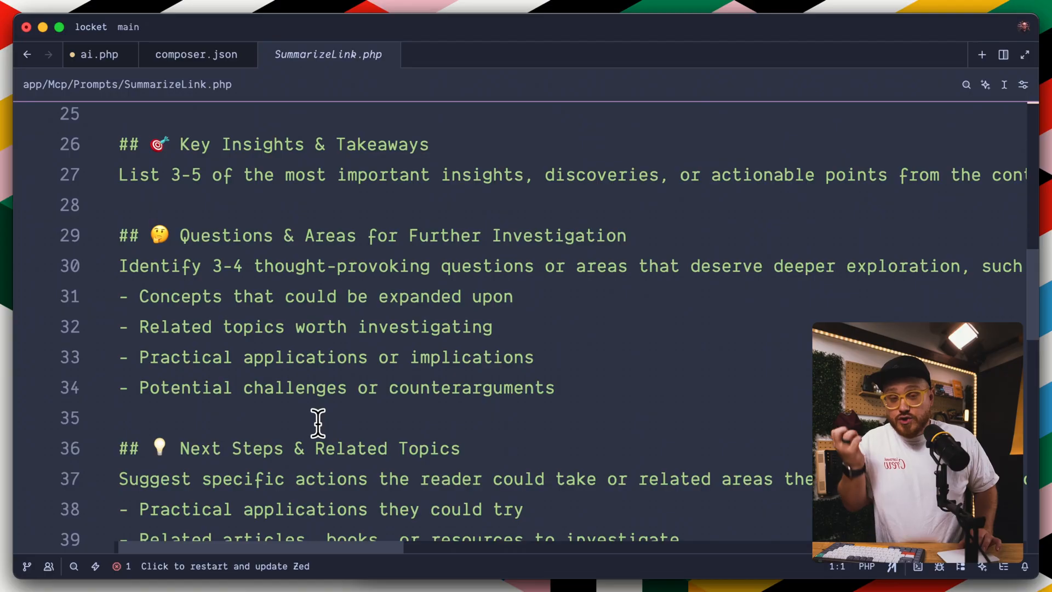
scroll("down", 3)
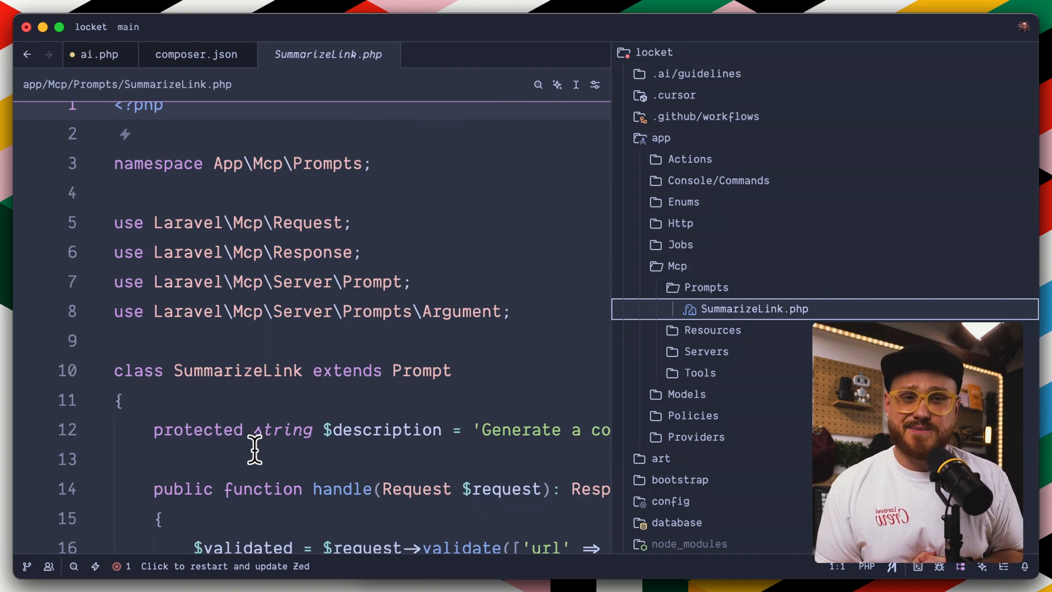
Read LastAddedLink.php under app/Mcp/Resources down to its output return.
left_click(754, 330)
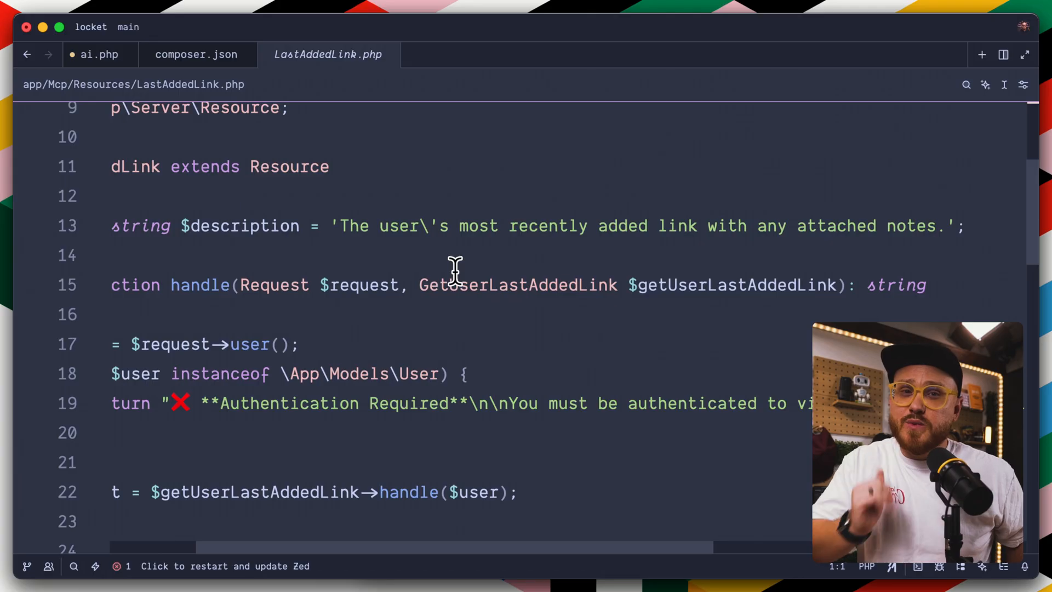
scroll("down", 3)
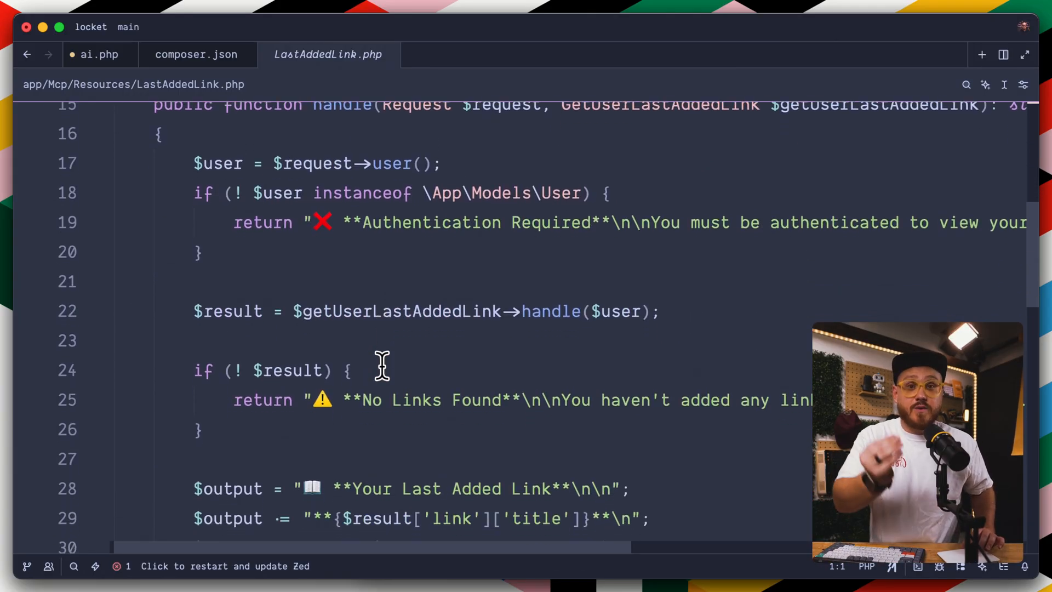
scroll("down", 3)
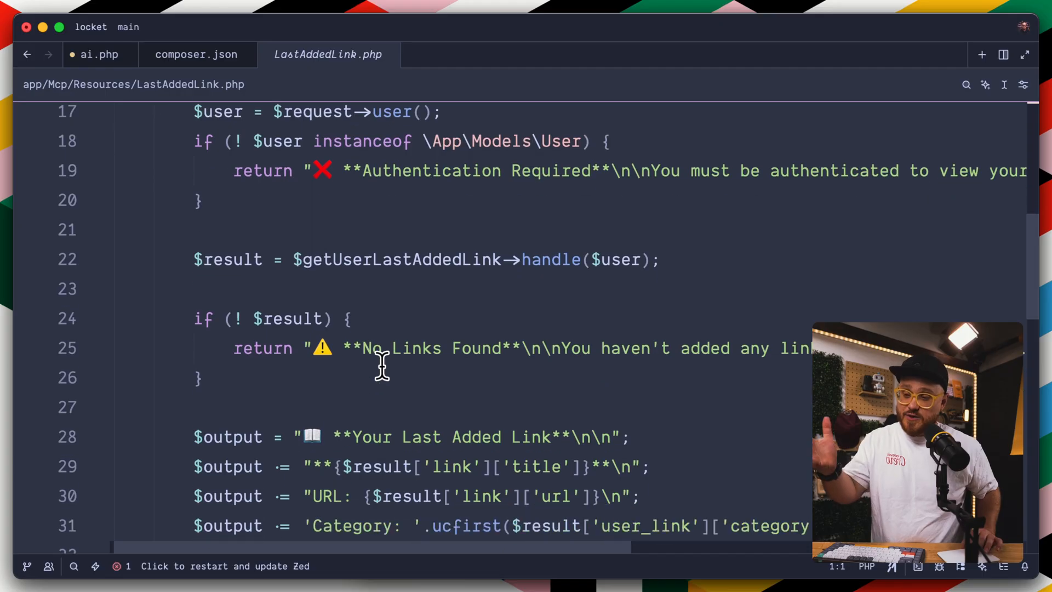
scroll("down", 3)
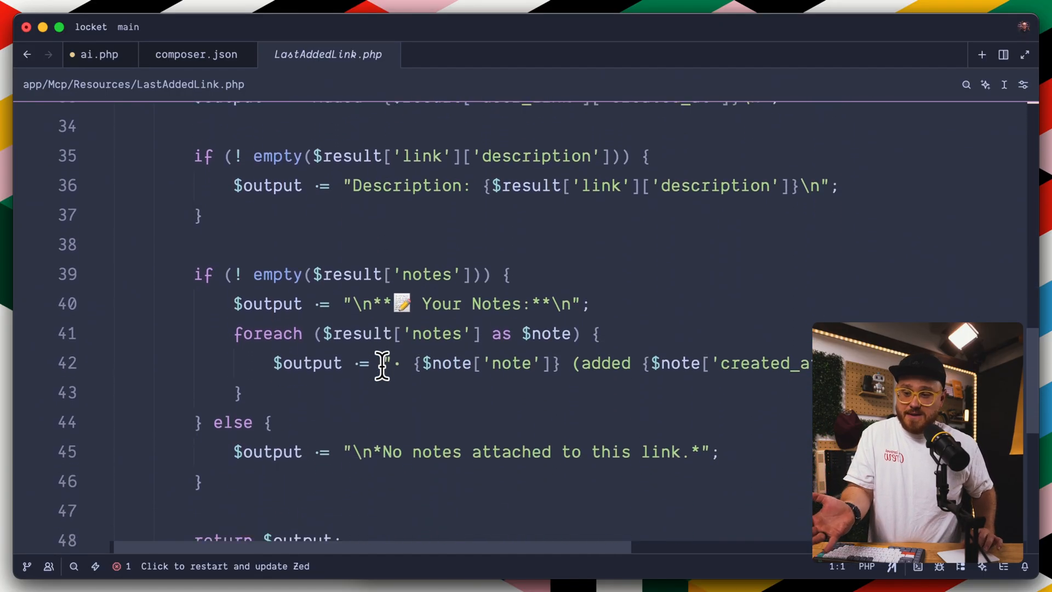
scroll("down", 3)
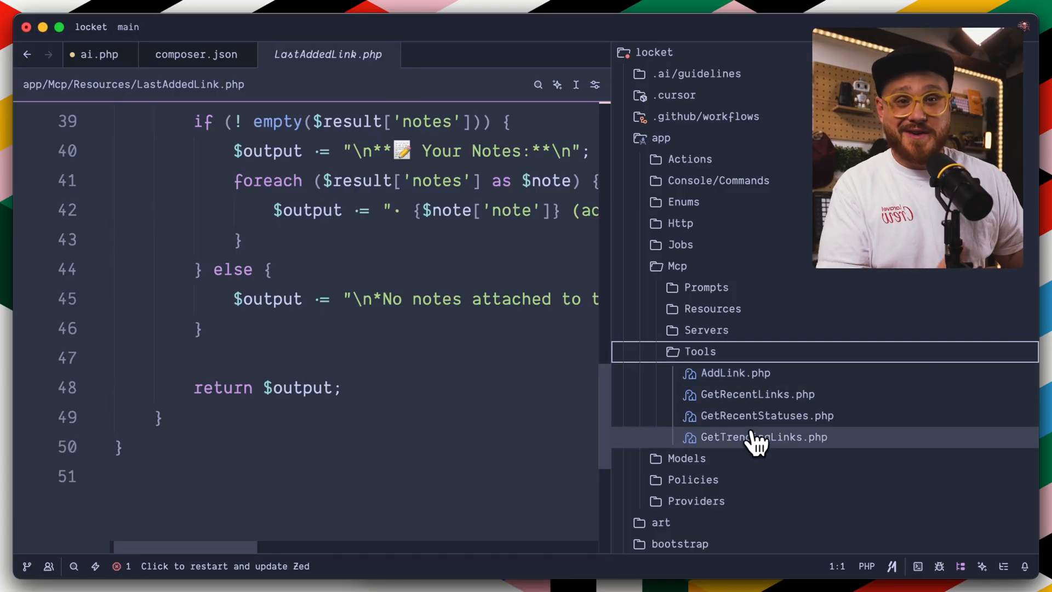
Look through the AddLink, GetRecentLinks and GetRecentStatuses tool files.
left_click(734, 373)
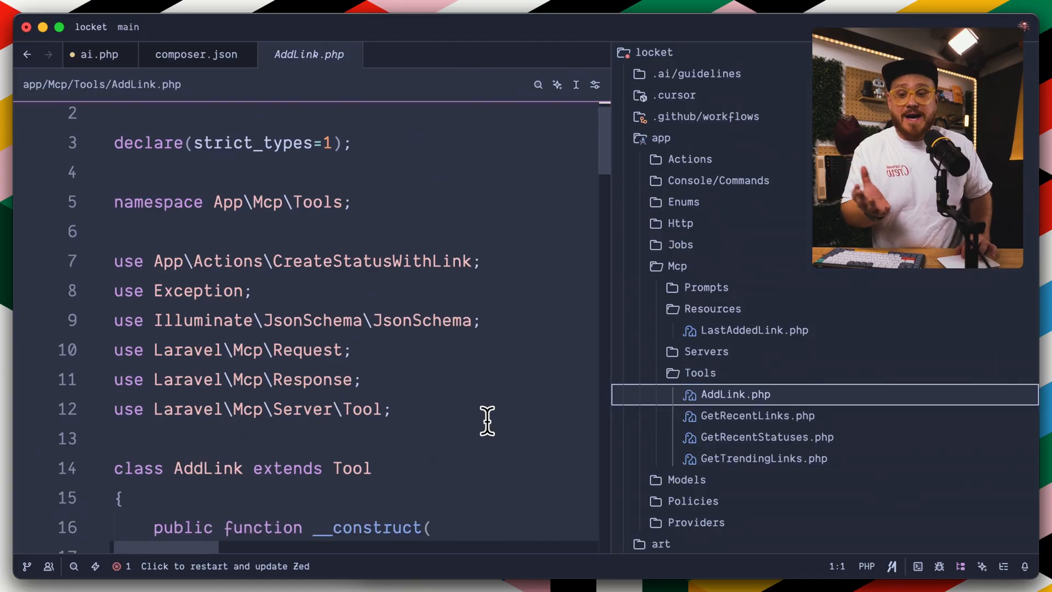
scroll("down", 3)
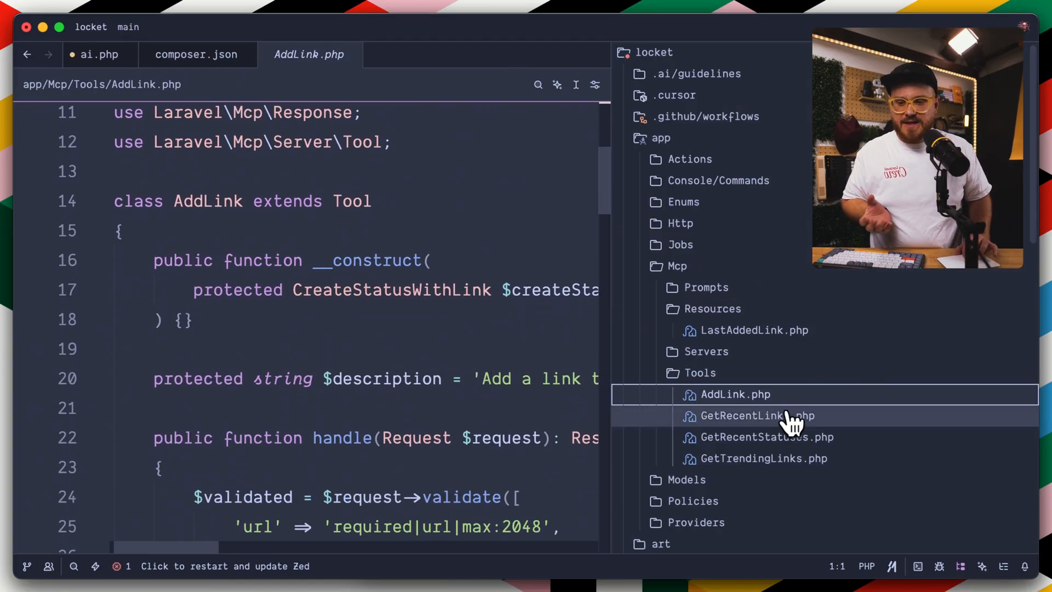
left_click(755, 415)
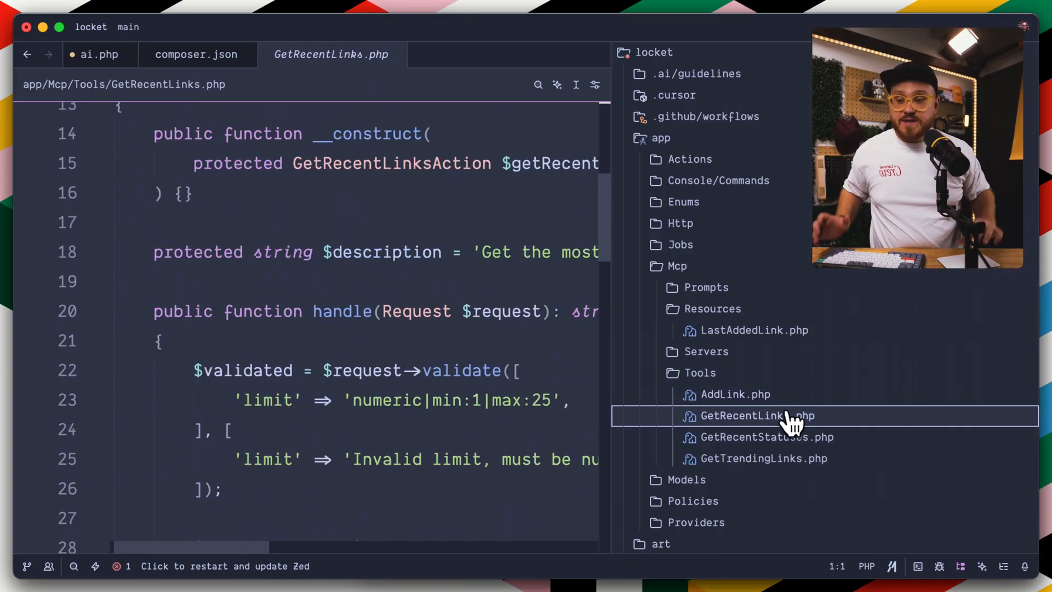
left_click(764, 437)
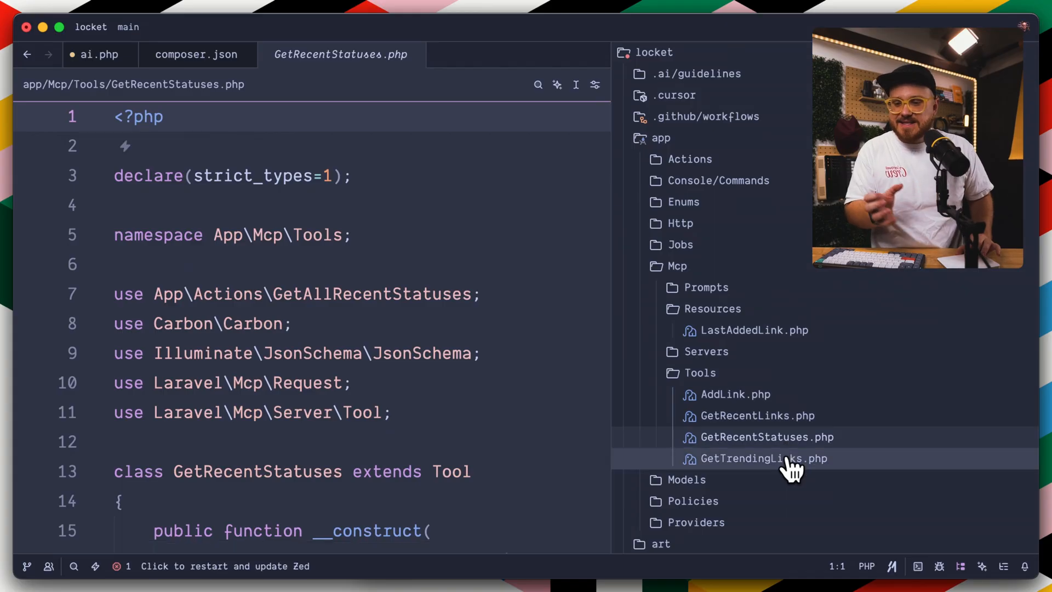
Read GetTrendingLinks.php down to its schema() input definition.
left_click(763, 458)
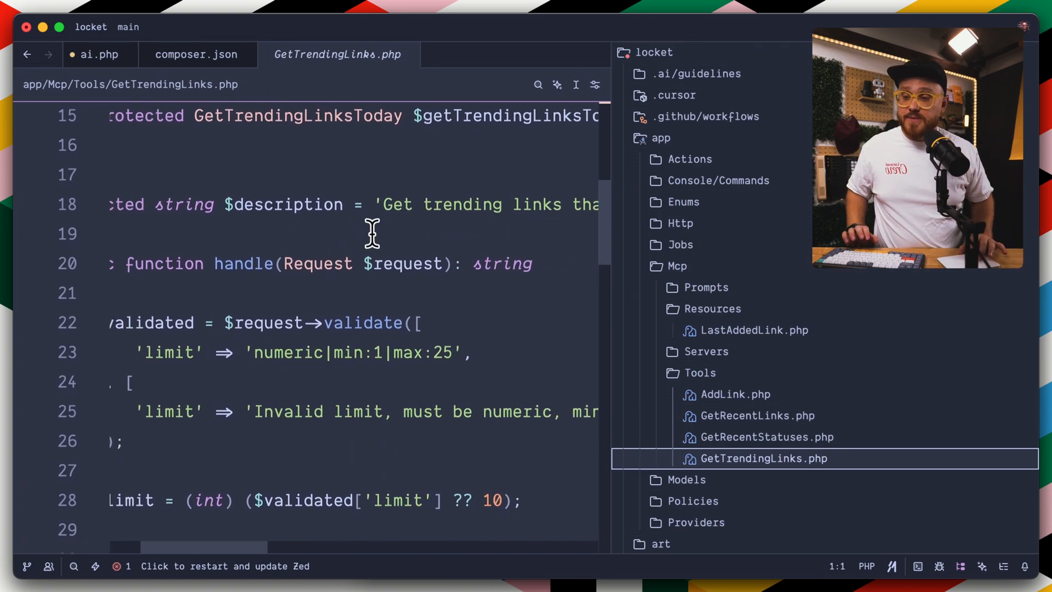
scroll("down", 3)
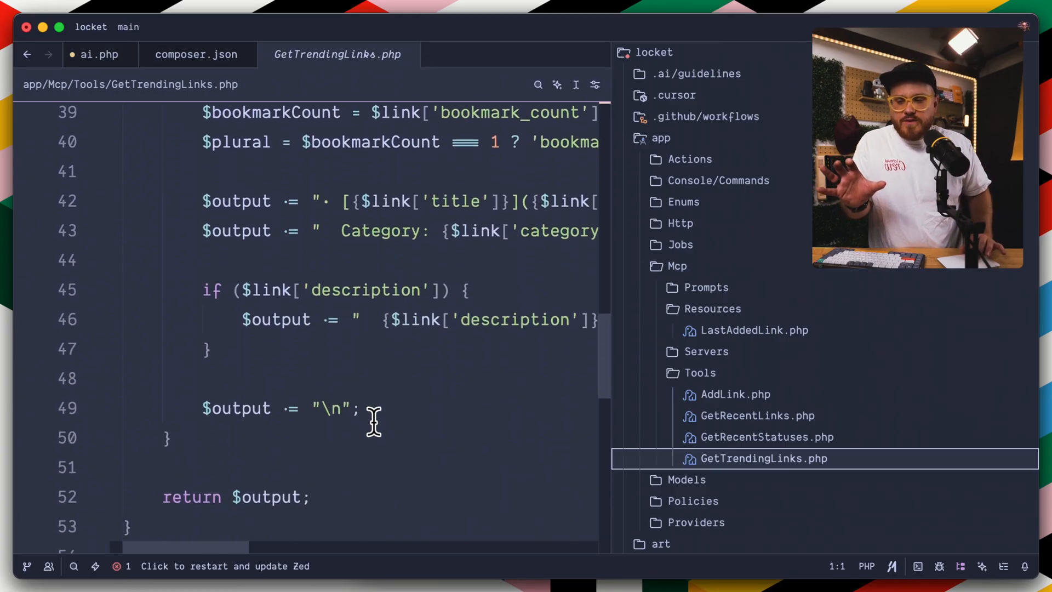
scroll("down", 3)
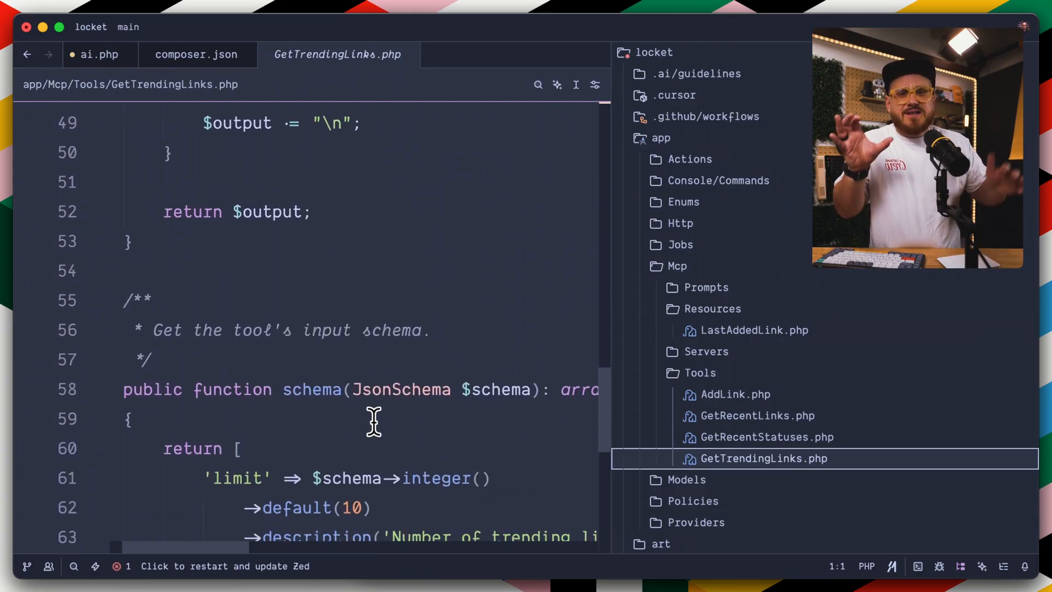
scroll("down", 3)
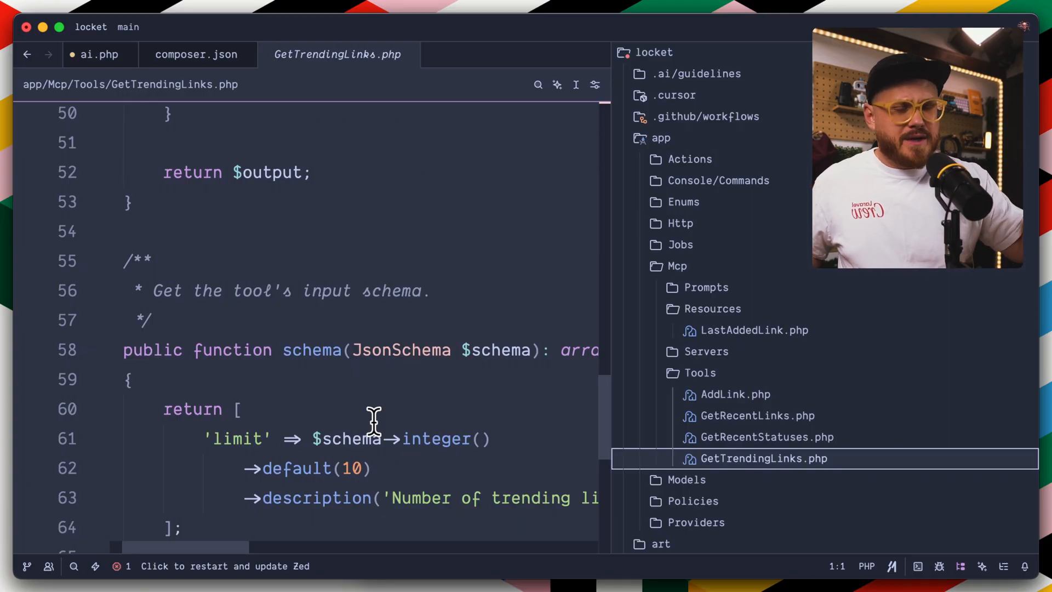
Finish reading the trending links limit description, then switch back to LastAddedLink.php.
scroll("down", 3)
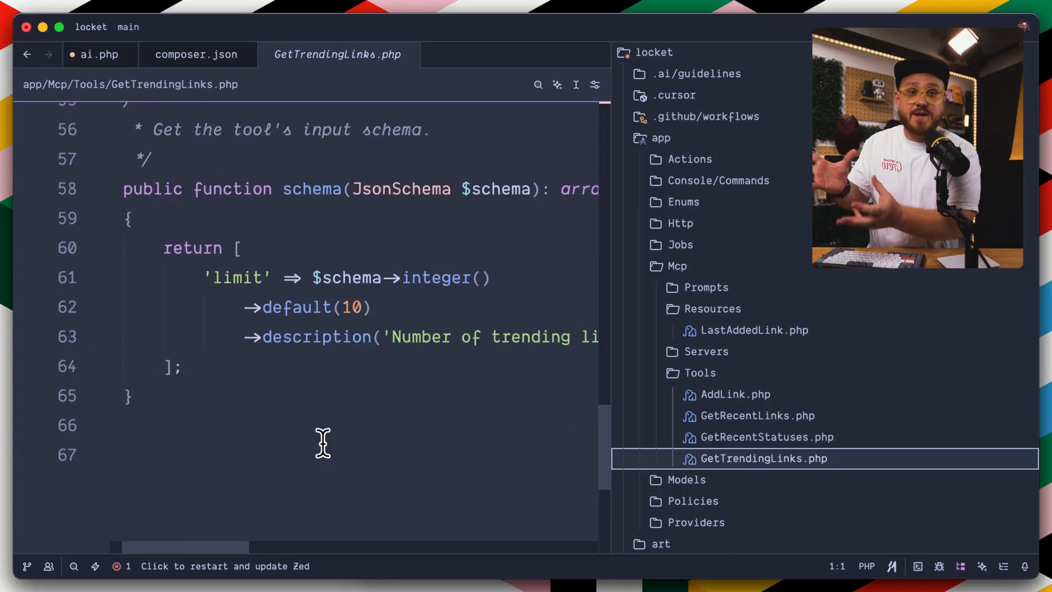
mouse_move(271, 348)
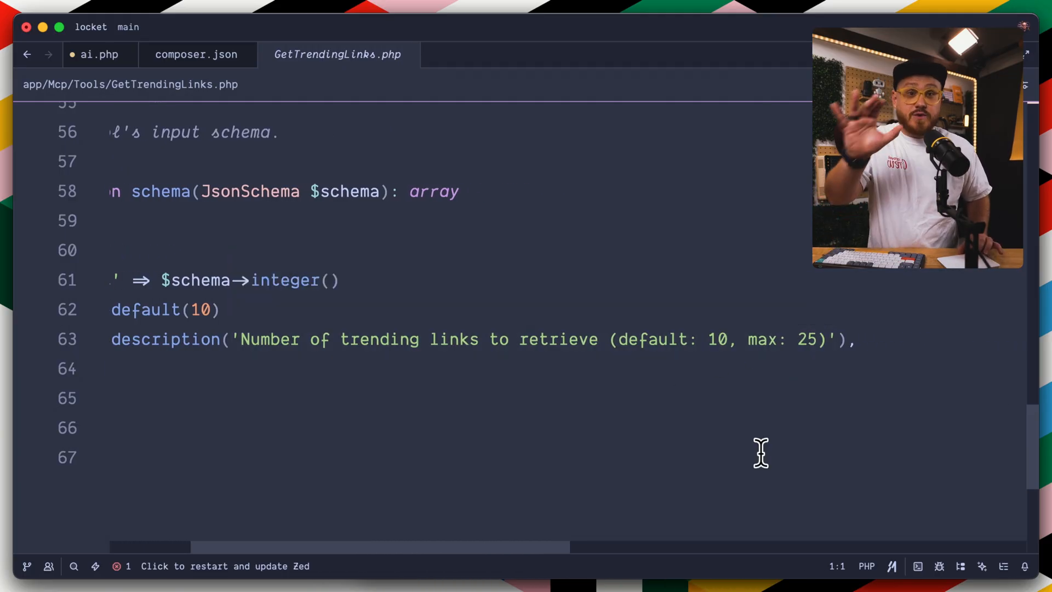
mouse_move(807, 359)
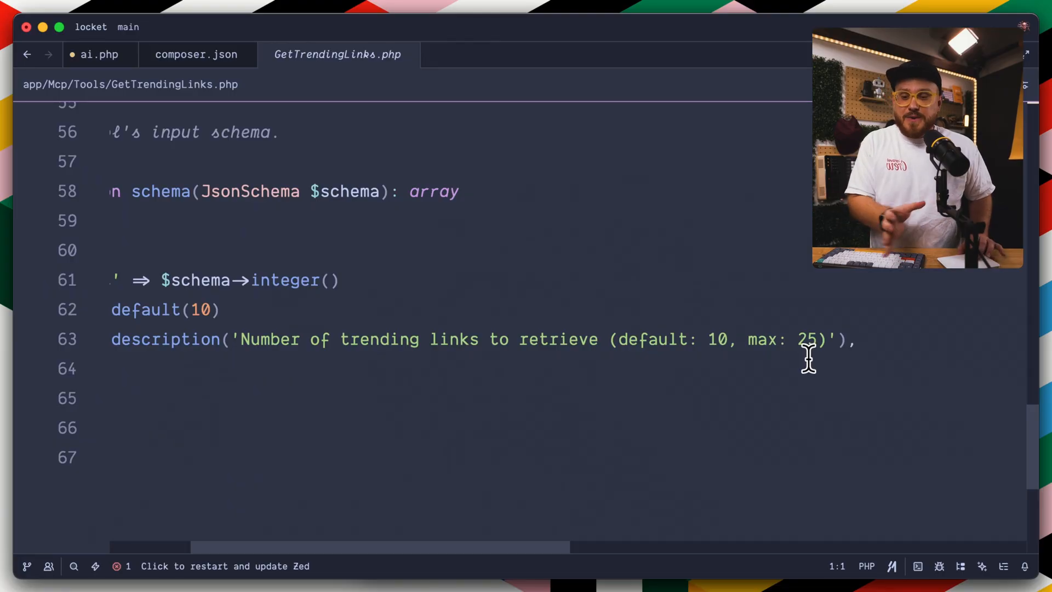
left_click(753, 330)
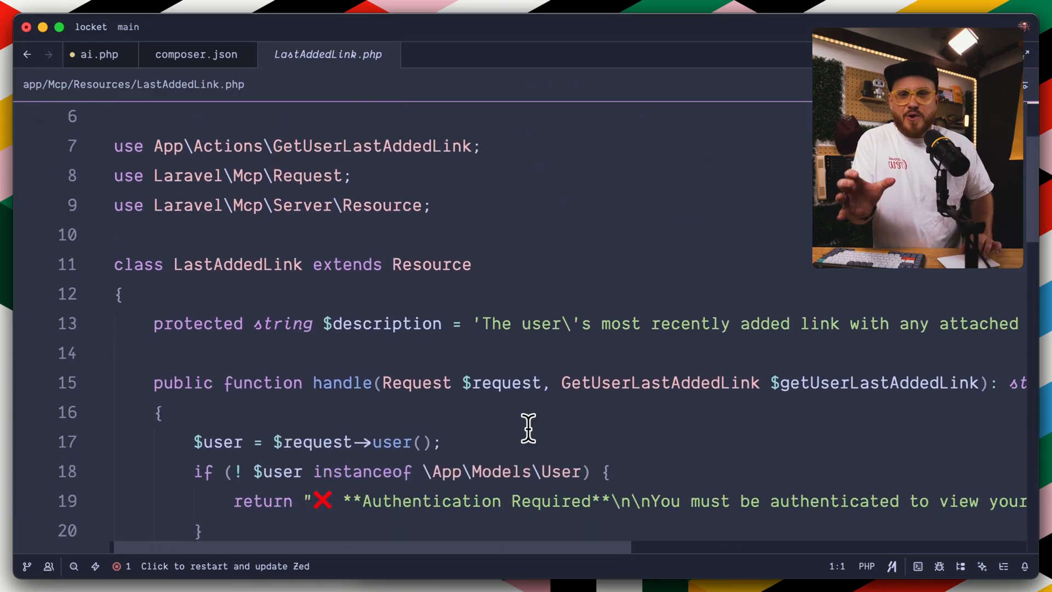
scroll("down", 3)
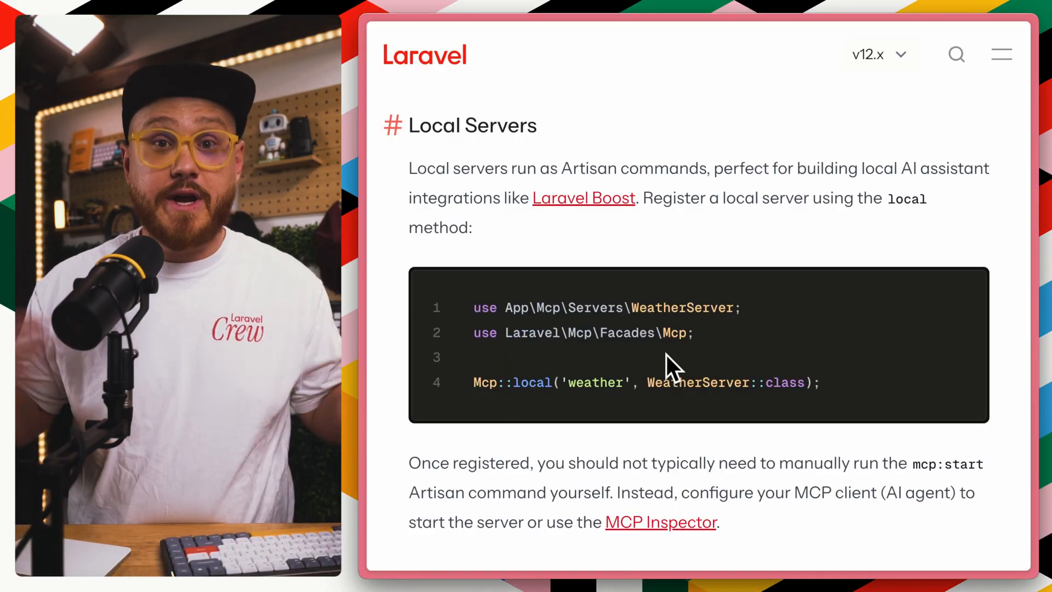
mouse_move(581, 198)
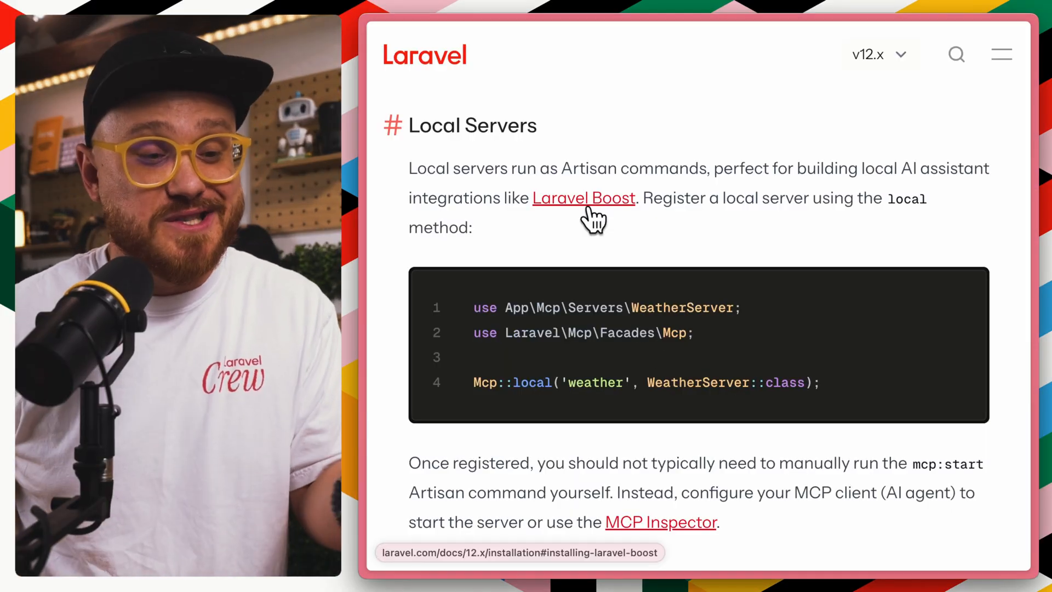